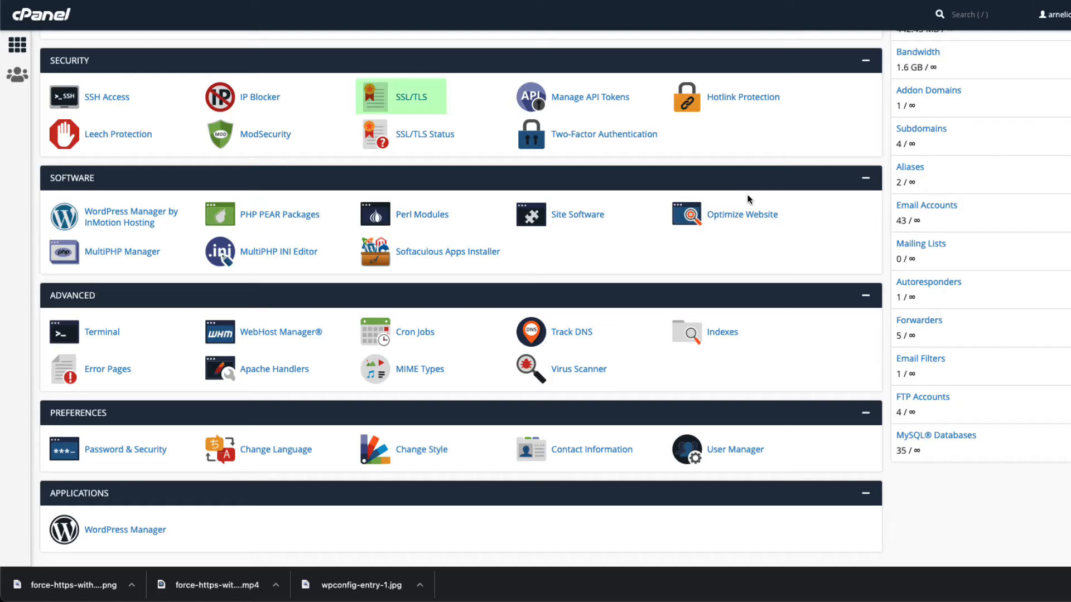
pyautogui.moveTo(377, 102)
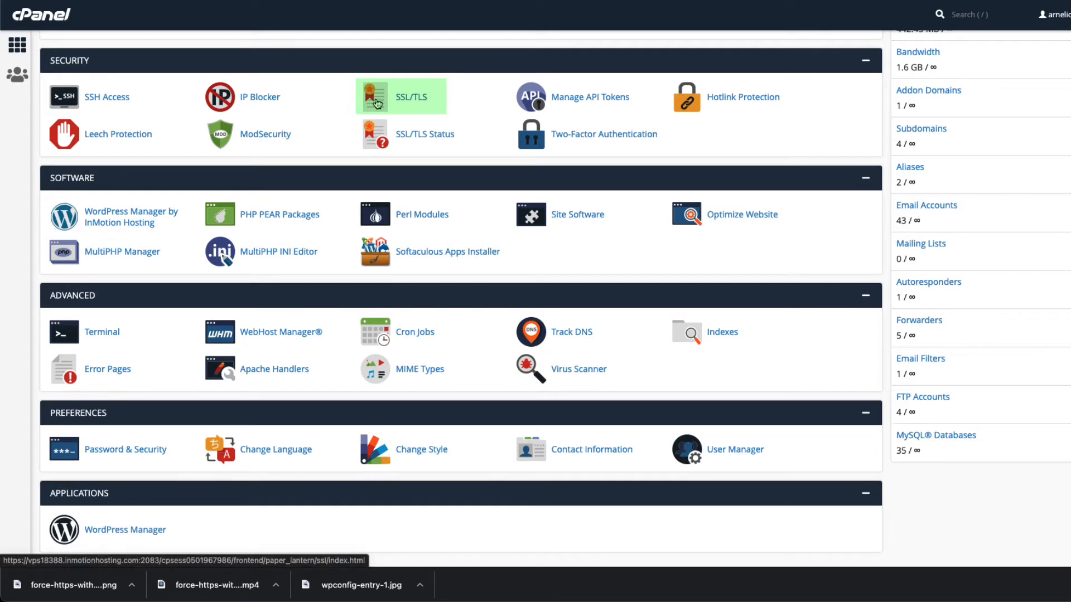
# Open the SSL/TLS manager from the cPanel Security section
pyautogui.click(401, 96)
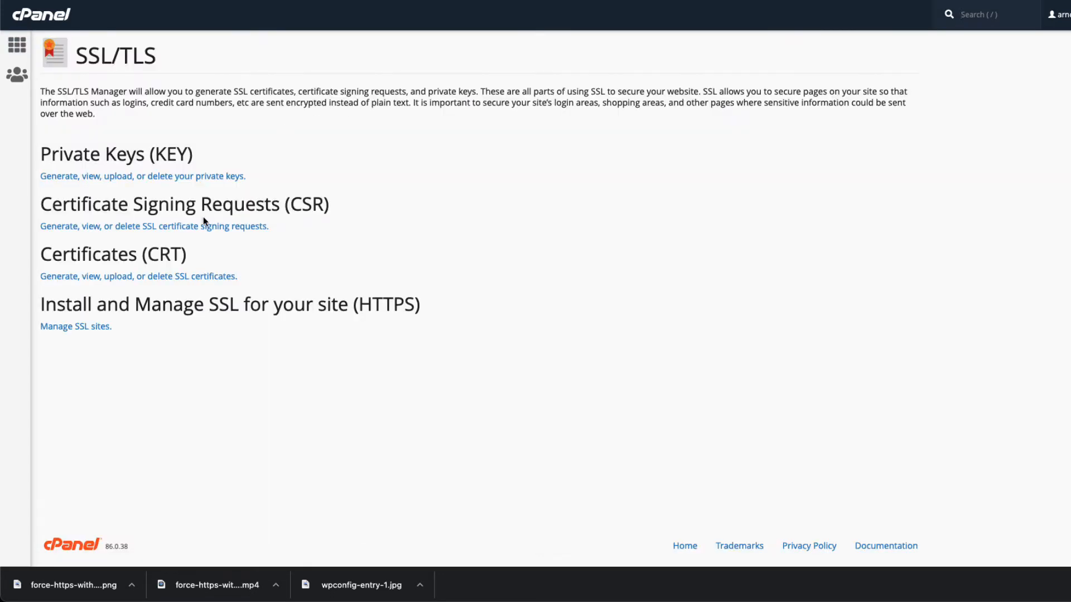
pyautogui.click(76, 326)
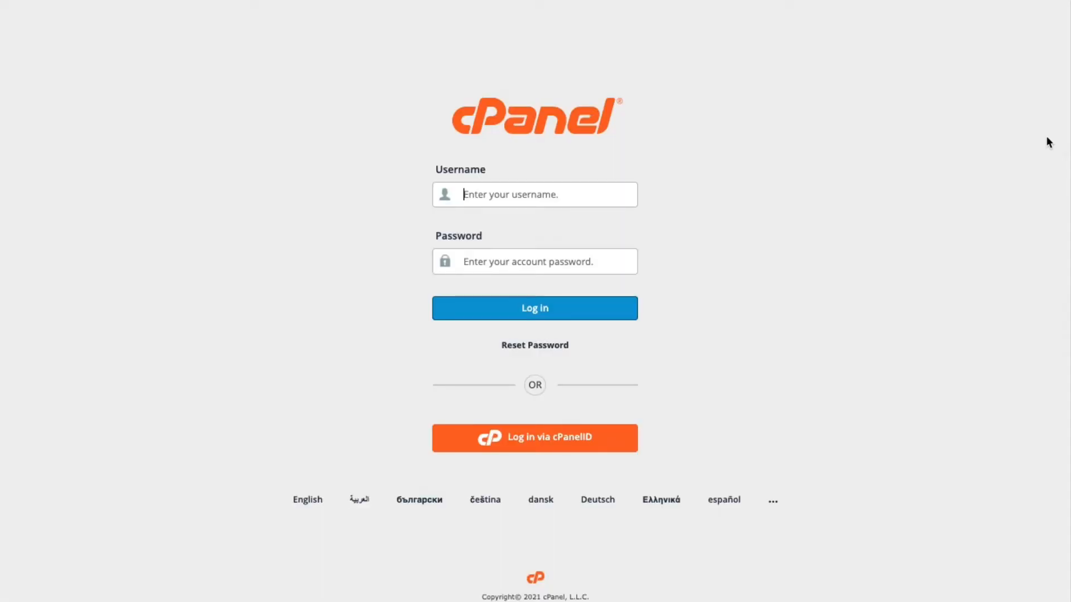
# Log in to cPanel and open File Manager, scrolling the tree down to public_html
pyautogui.click(534, 308)
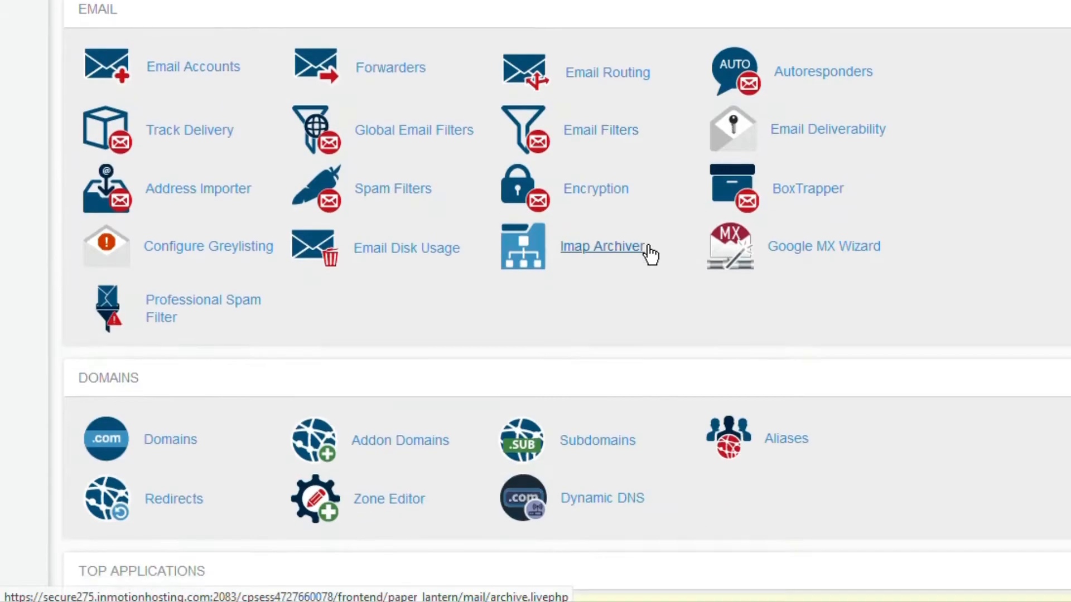
pyautogui.click(601, 247)
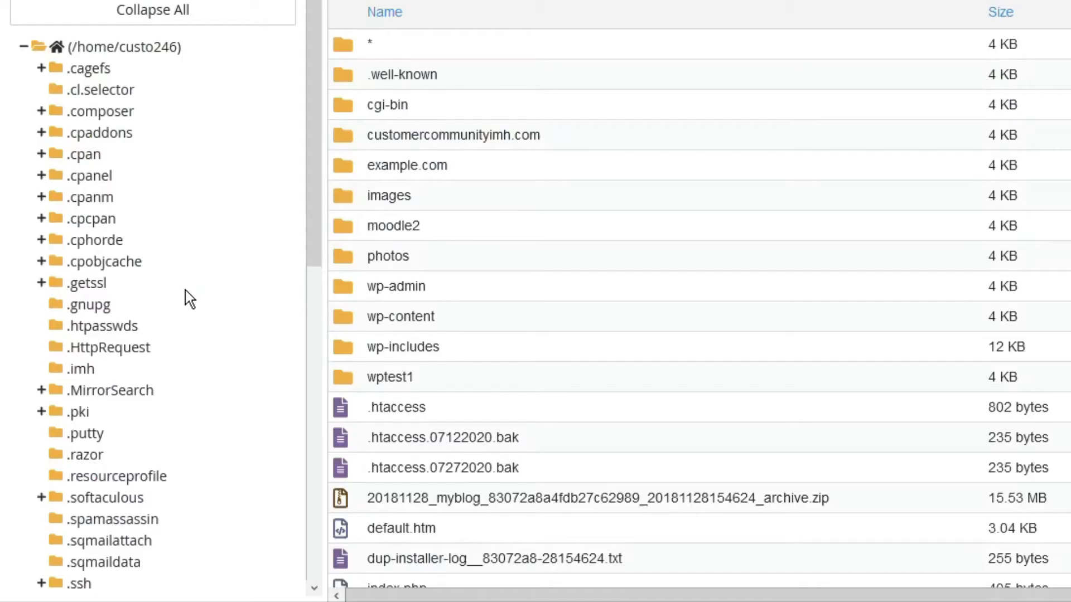
pyautogui.moveTo(188, 399)
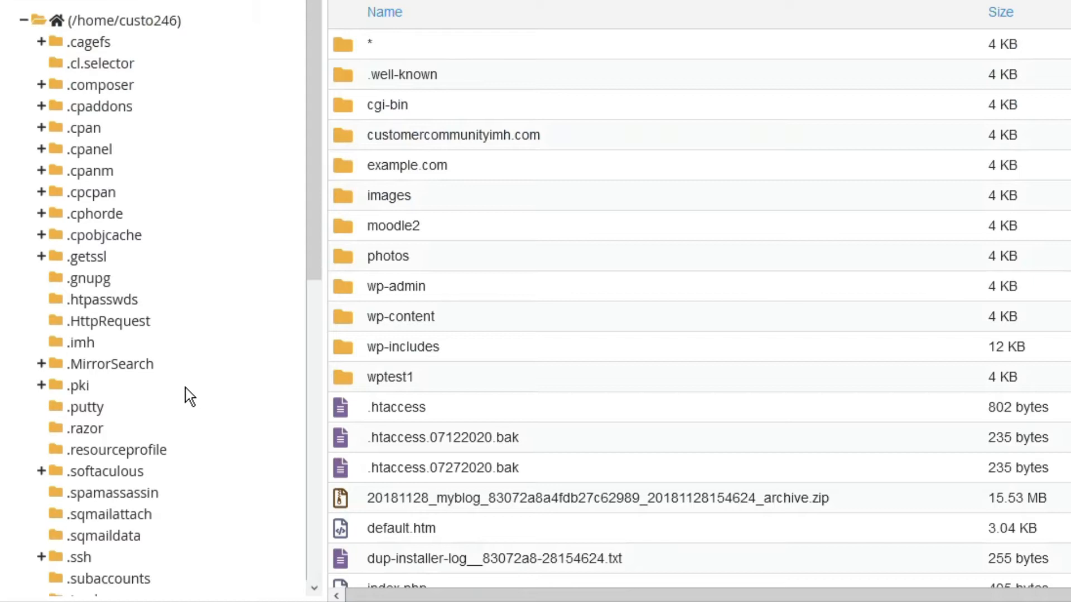
pyautogui.scroll(-3)
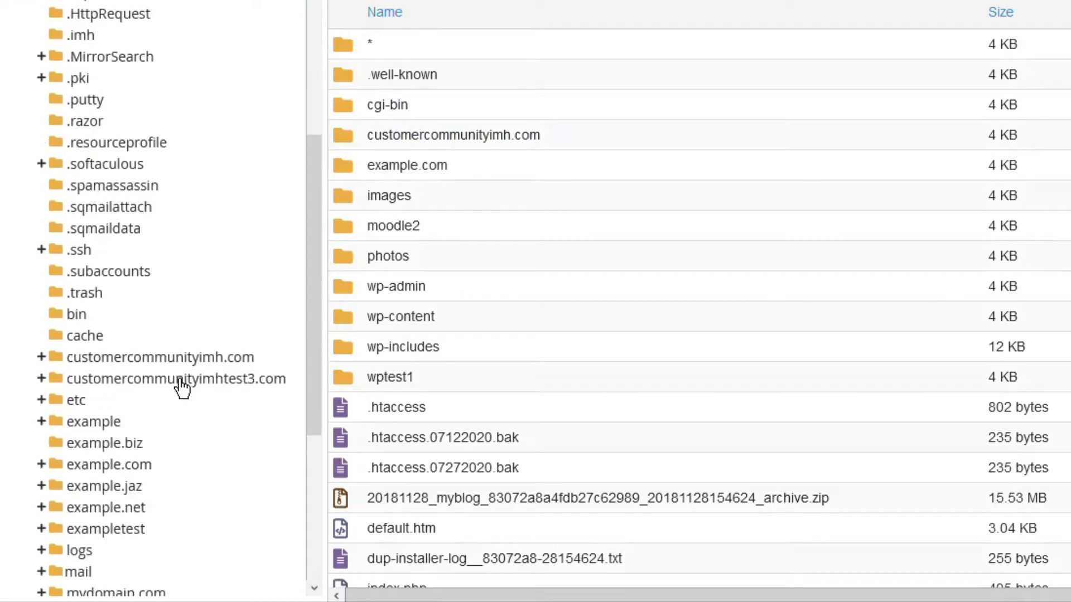
pyautogui.scroll(-3)
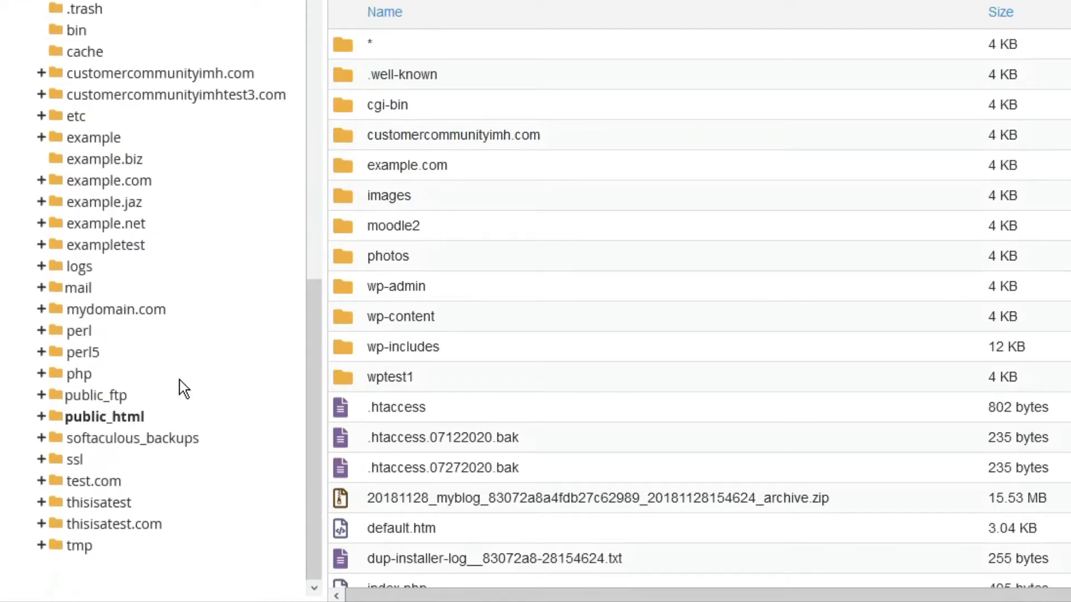
pyautogui.moveTo(130, 418)
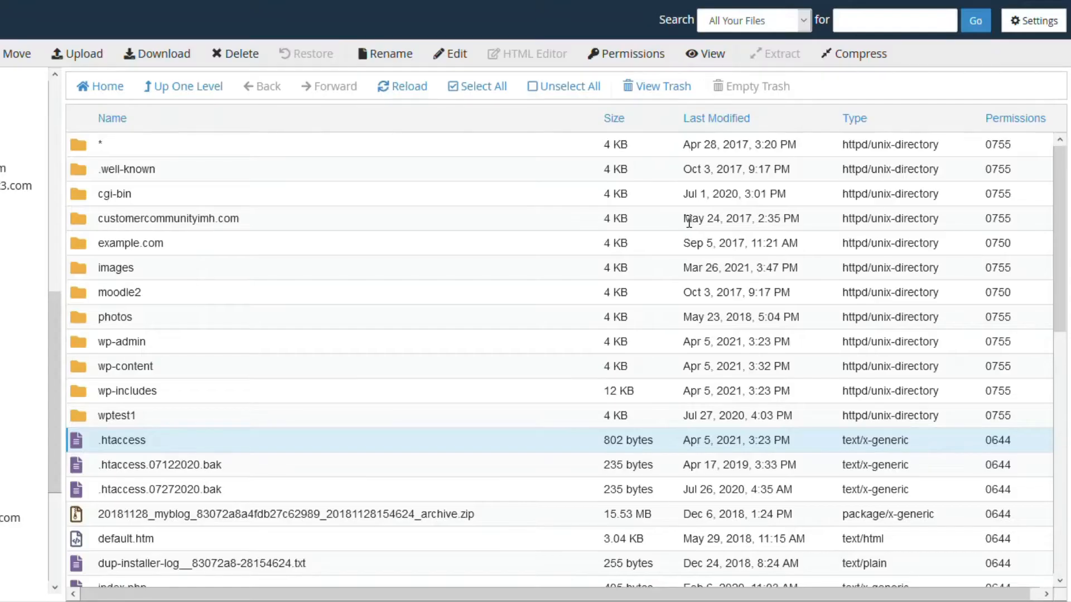
pyautogui.moveTo(927, 125)
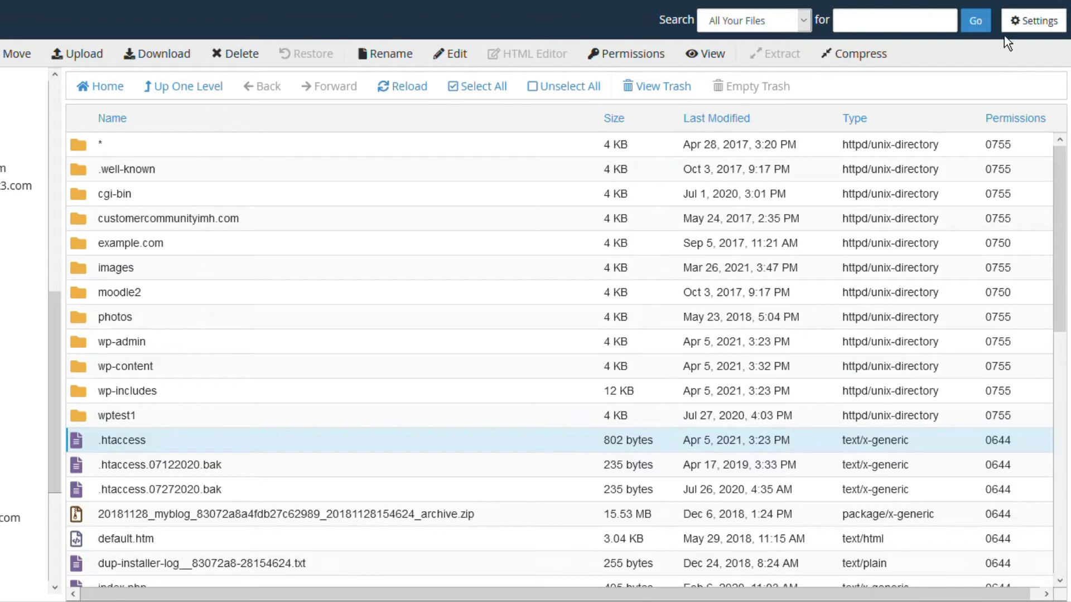
# Enable Show Hidden Files (dotfiles) in File Manager preferences and save
pyautogui.click(1033, 20)
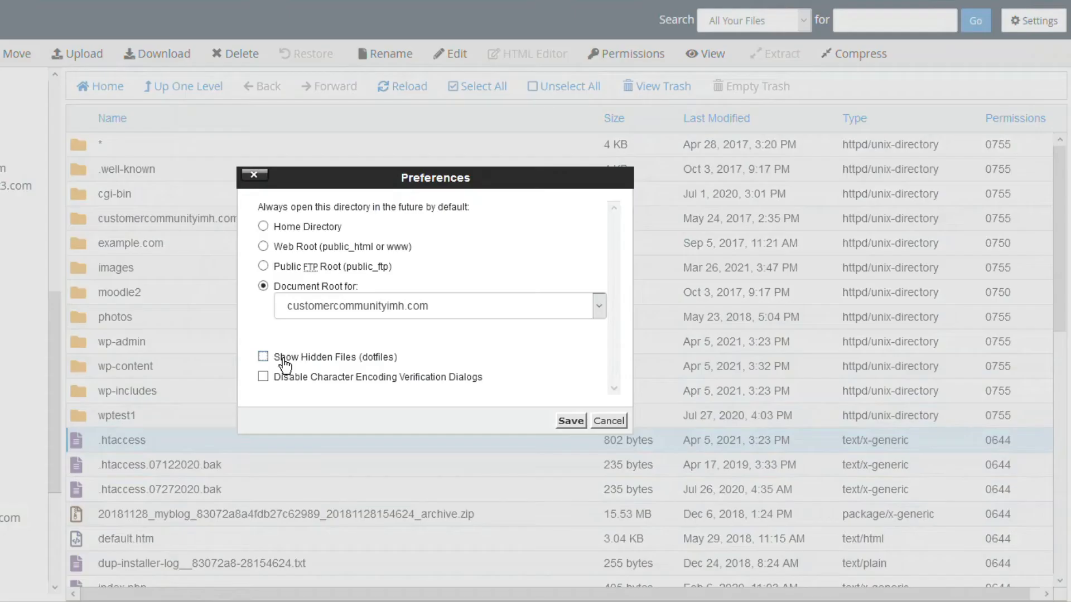
pyautogui.click(263, 357)
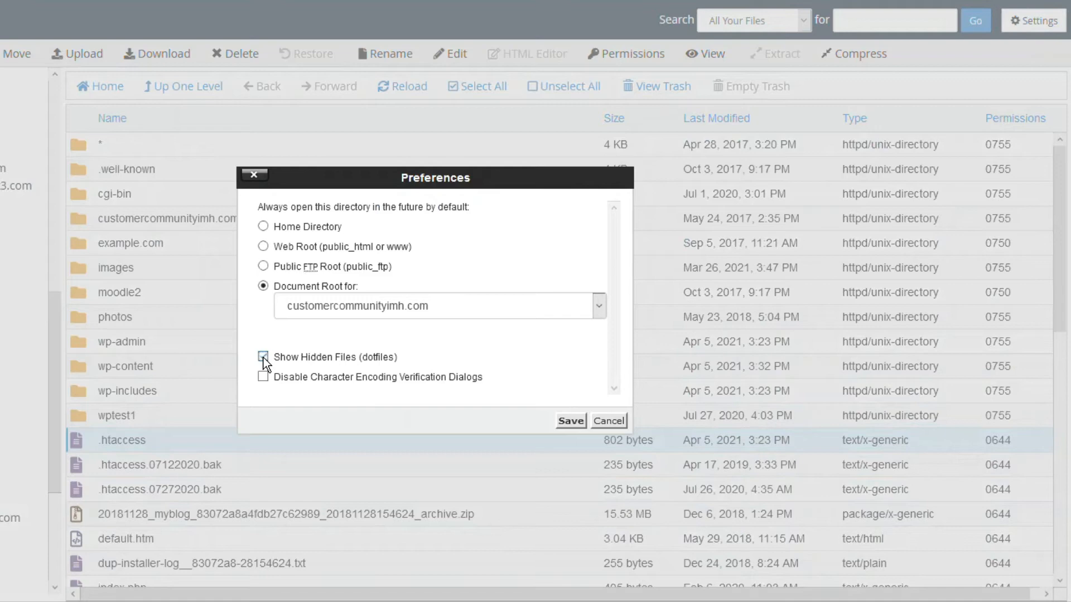
pyautogui.click(263, 357)
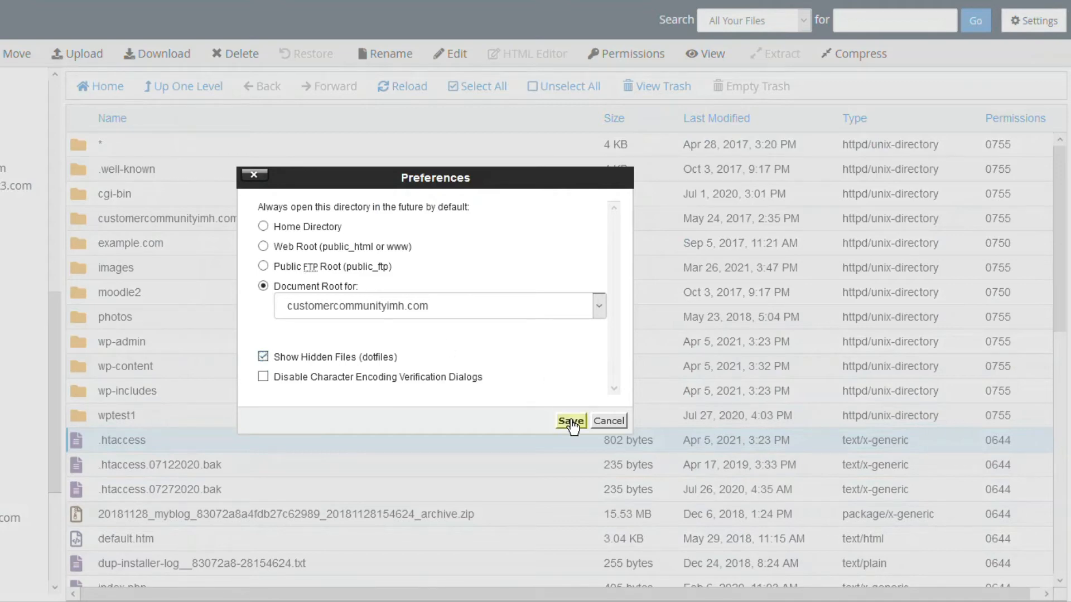
pyautogui.click(572, 421)
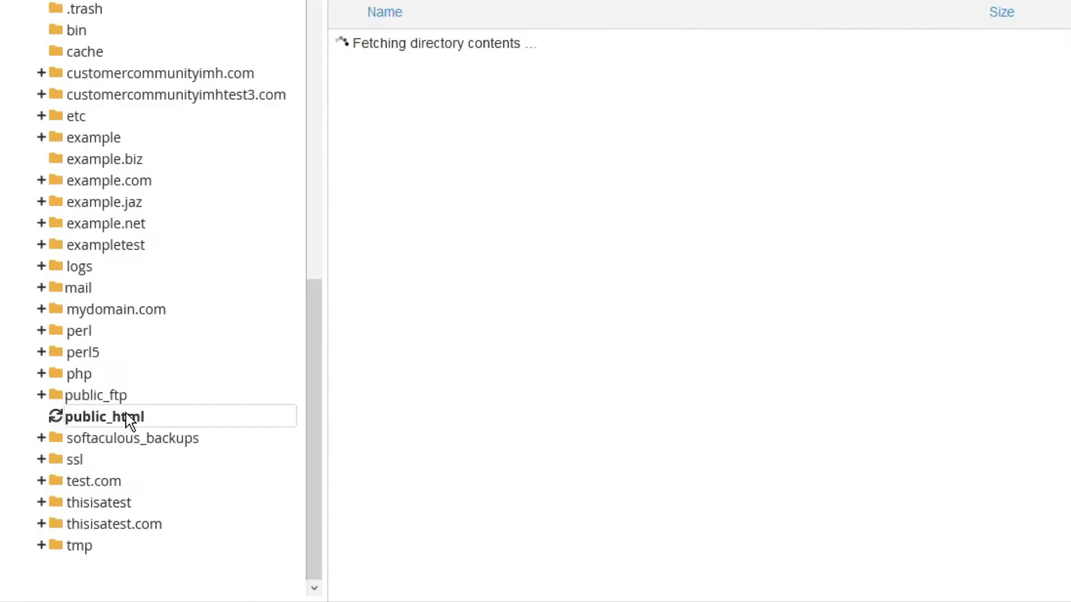
# Open public_html and bring .htaccess into the code editor
pyautogui.click(105, 416)
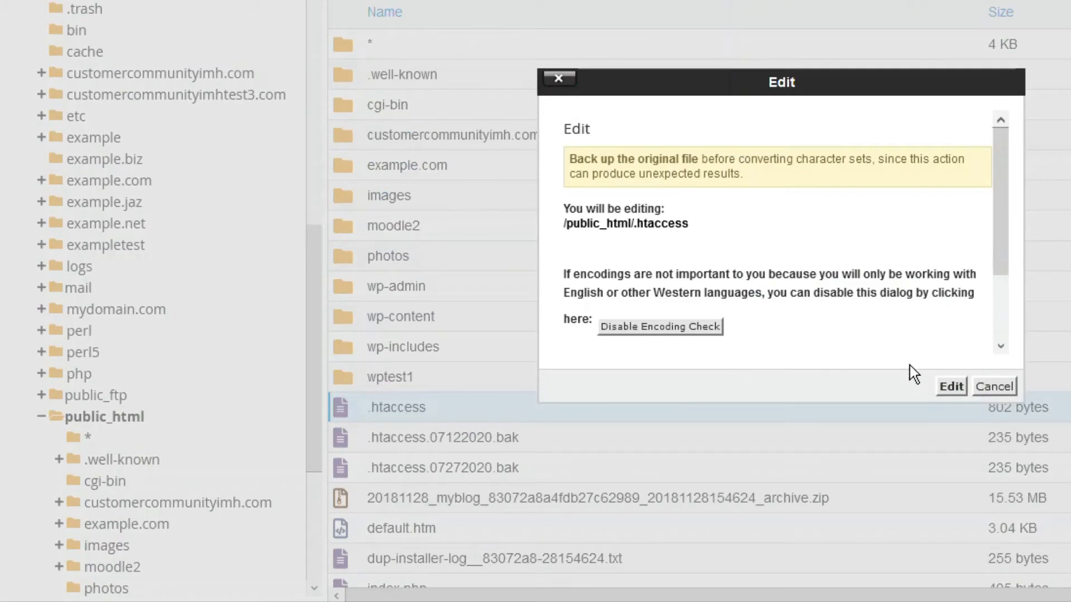
pyautogui.click(950, 387)
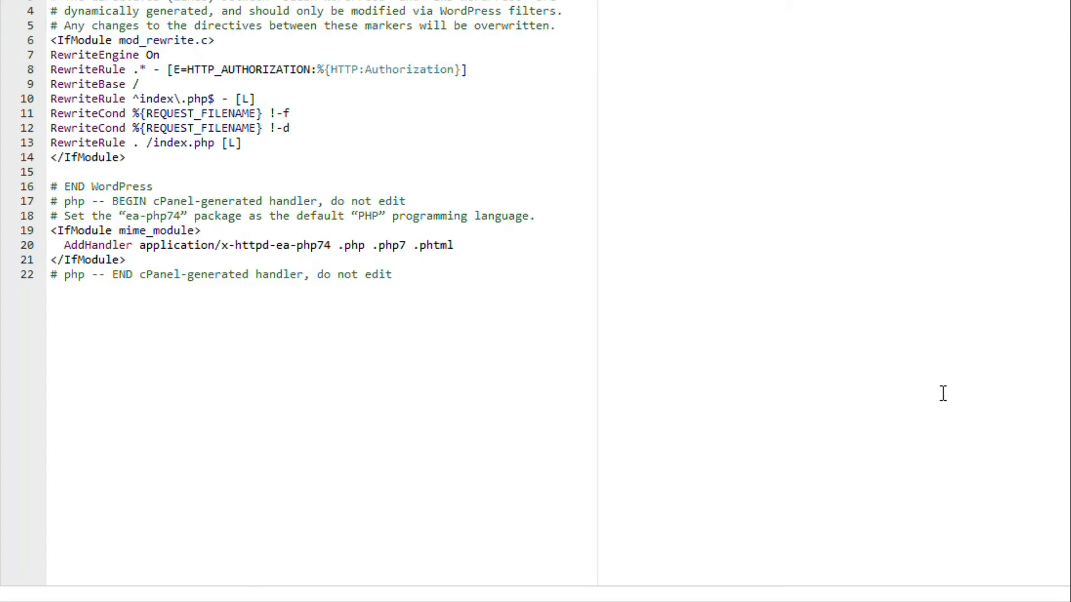
pyautogui.moveTo(468, 306)
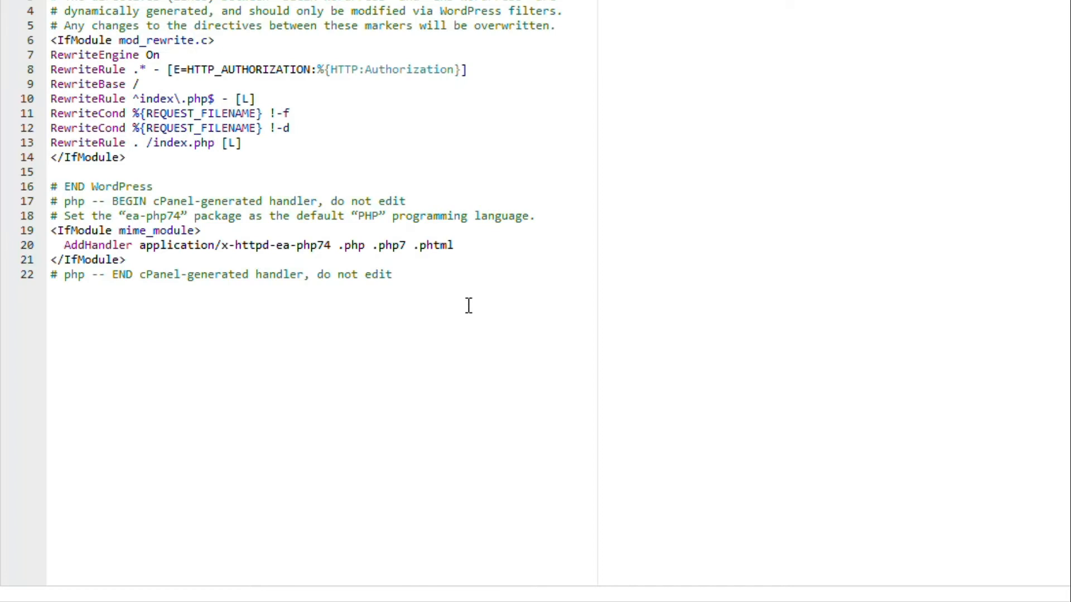
pyautogui.moveTo(176, 332)
pyautogui.write('#')
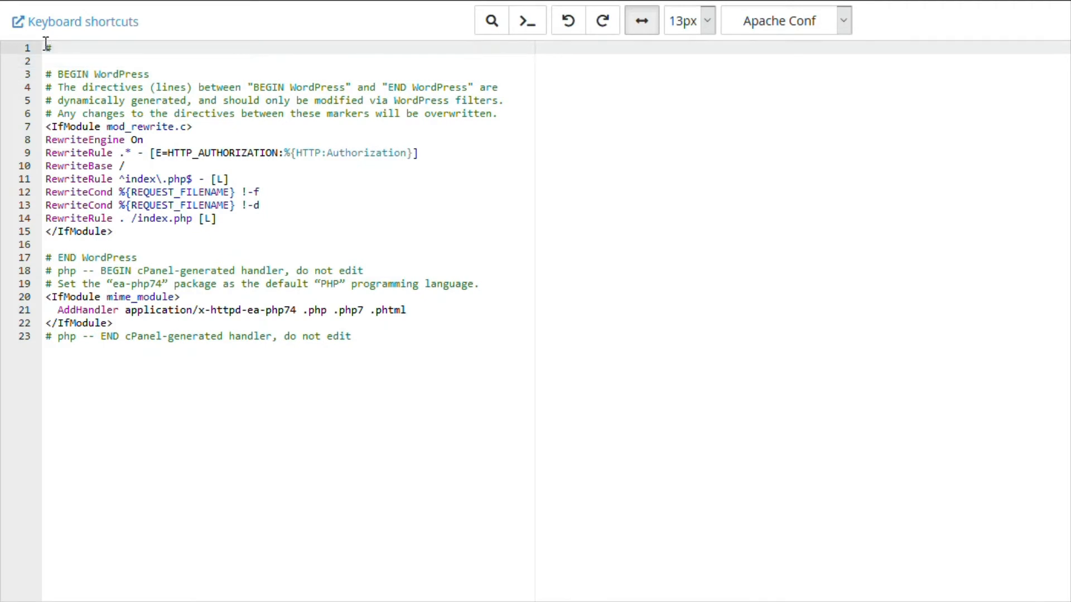
# Add the comment text 'This is a comment!' after the # on line 1 of .htaccess
pyautogui.write('This is')
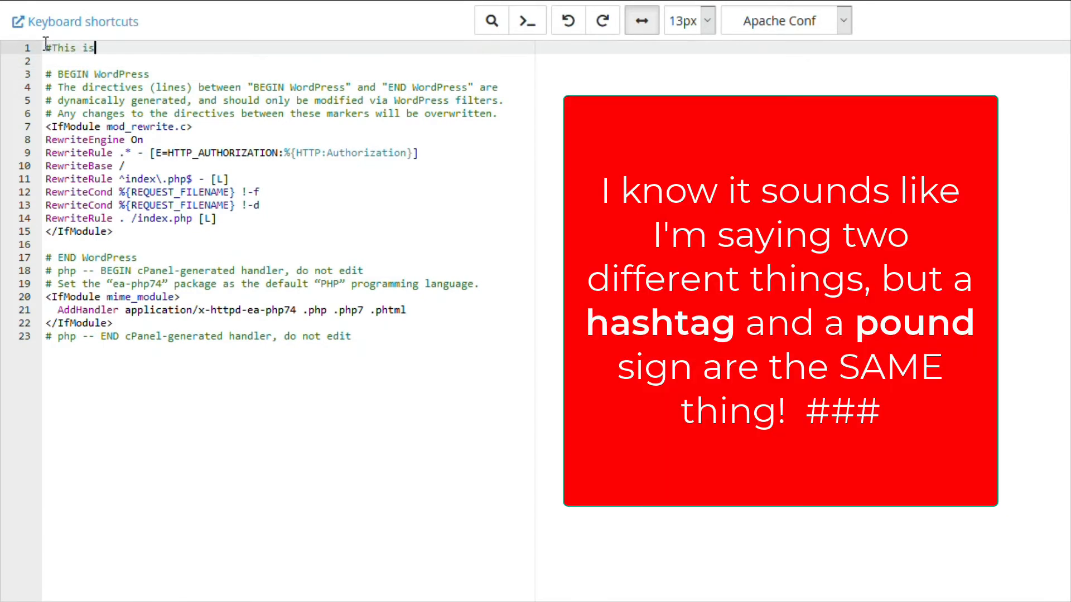
pyautogui.write('a comment')
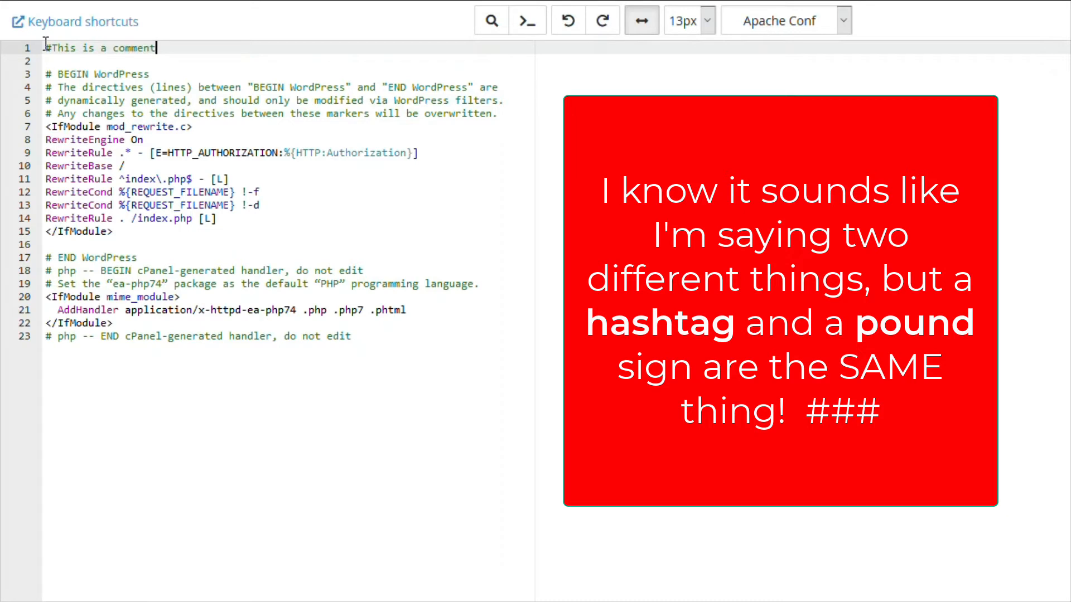
pyautogui.write('!')
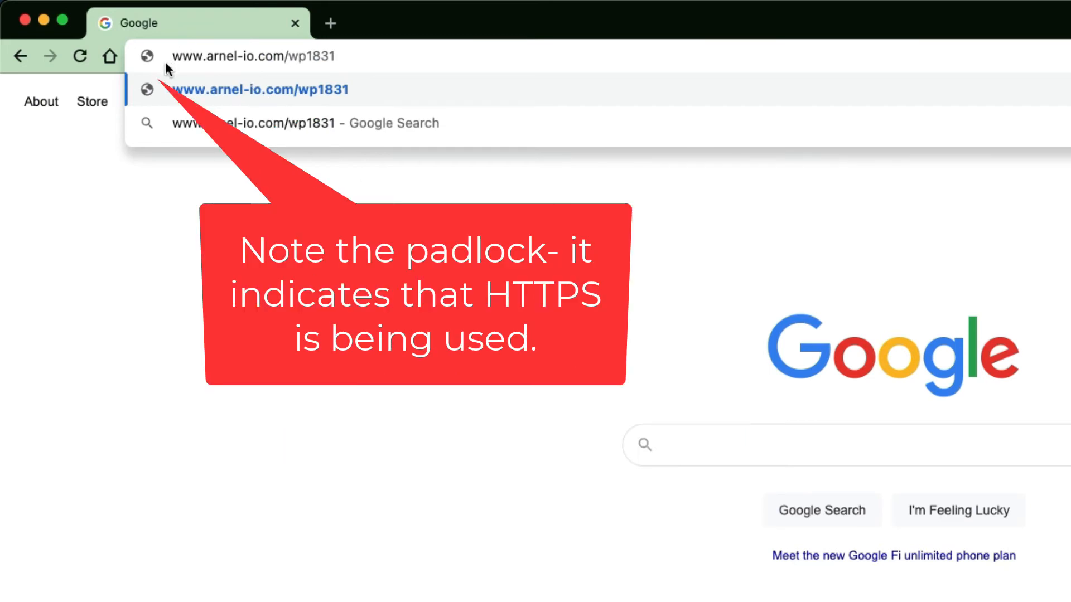
# Load the test site from Chrome's address bar to check it serves over HTTPS
pyautogui.click(260, 90)
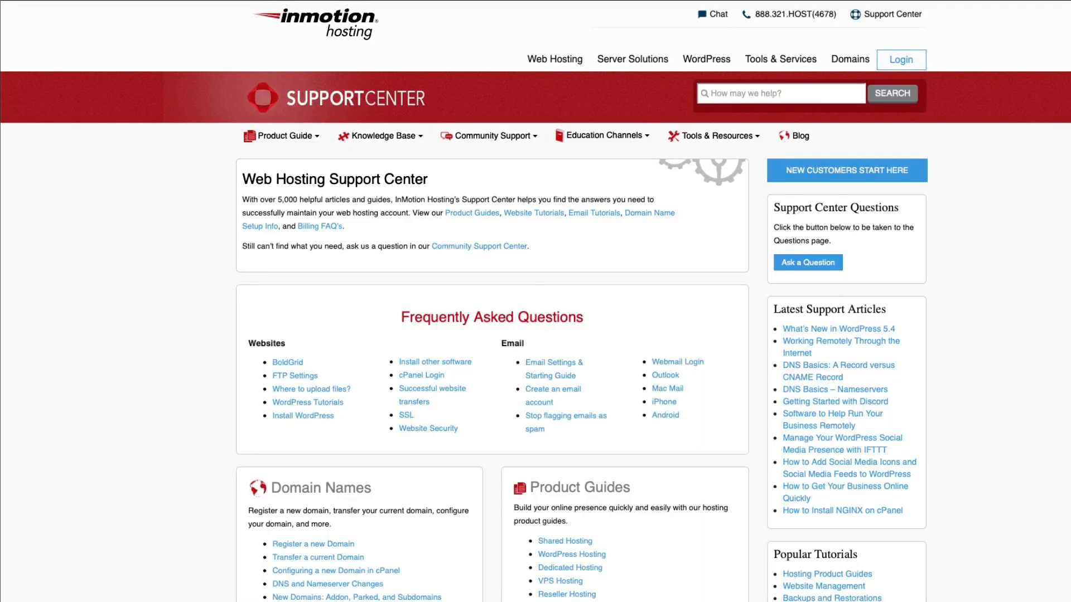
# Log in to the account management panel and open the Manual WordPress Installation article
pyautogui.click(900, 59)
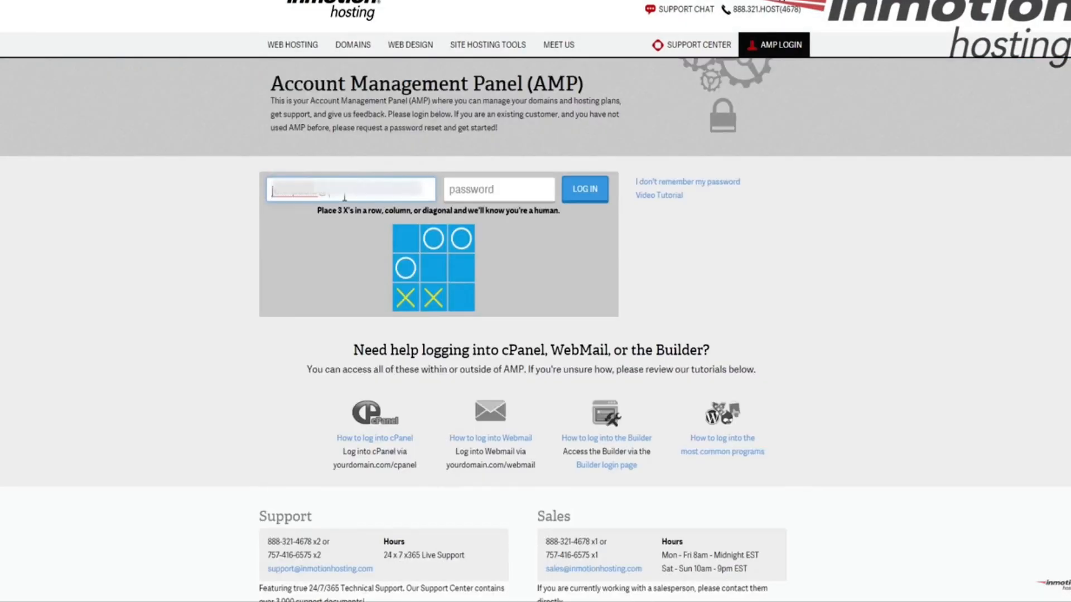
pyautogui.click(584, 189)
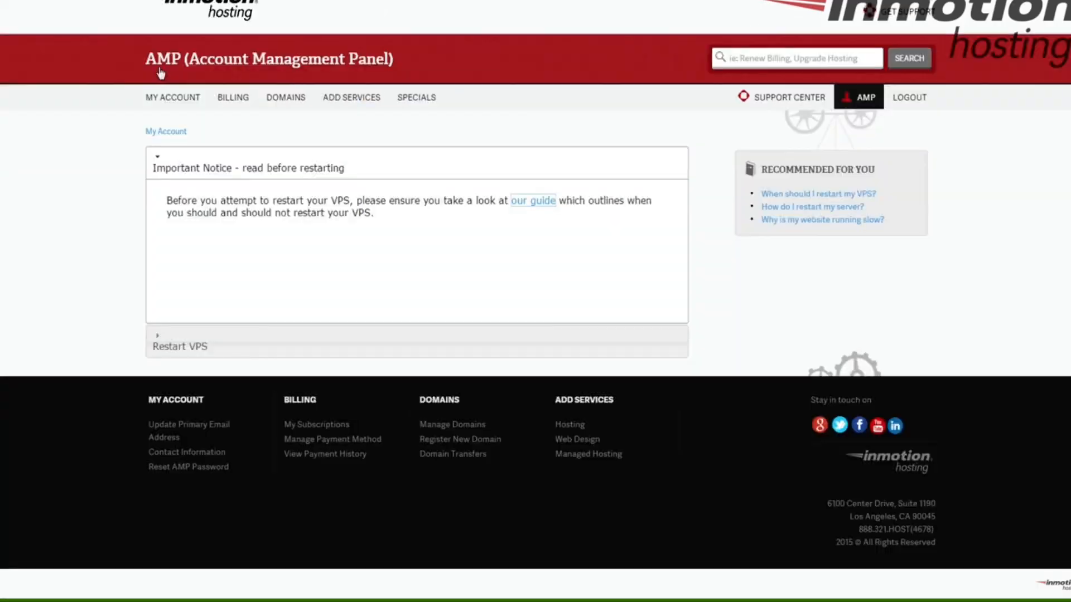
pyautogui.click(533, 200)
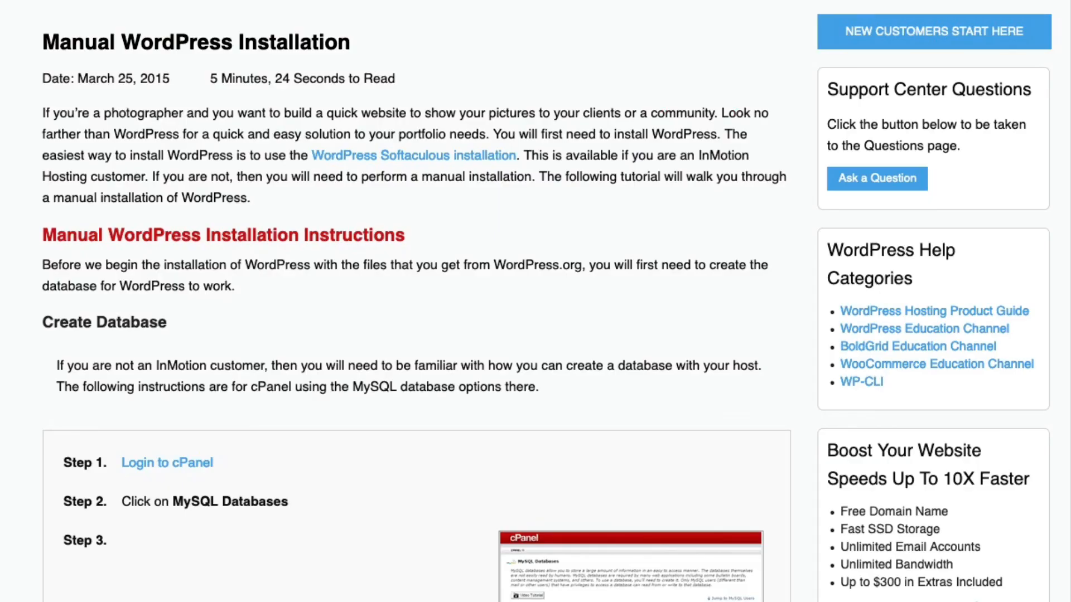